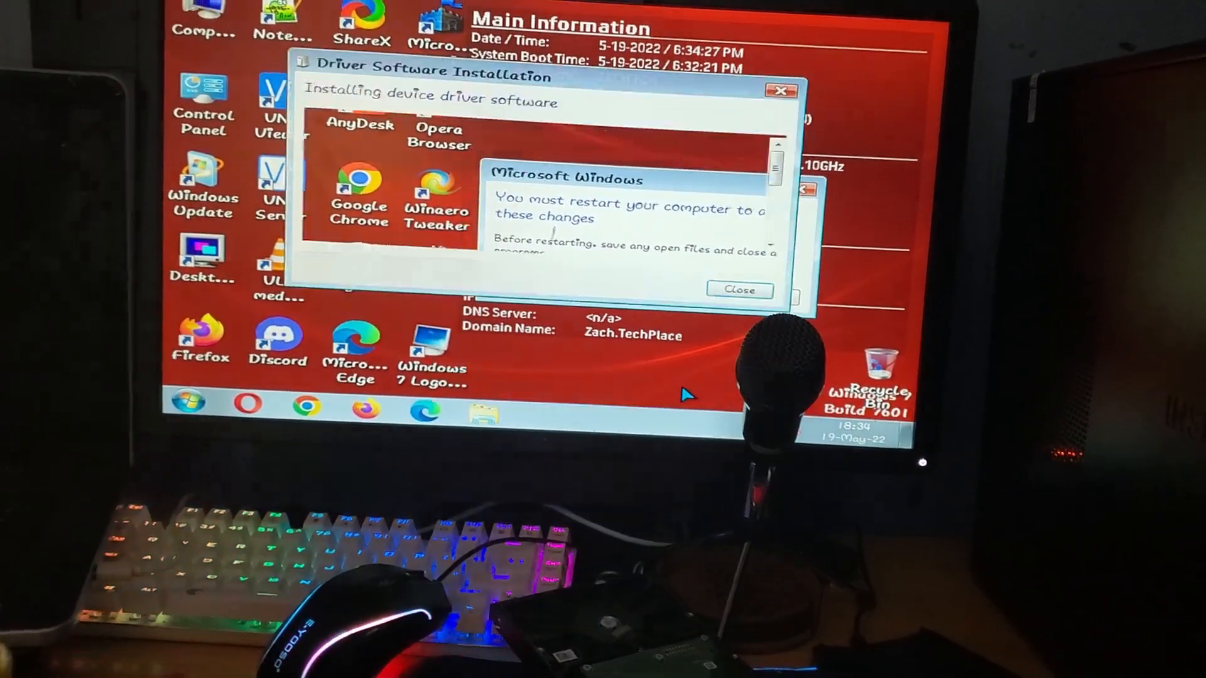
Close the restart-required notice and the Driver Software Installation summary, leaving AutoPlay for Zach (F:) open
click(739, 290)
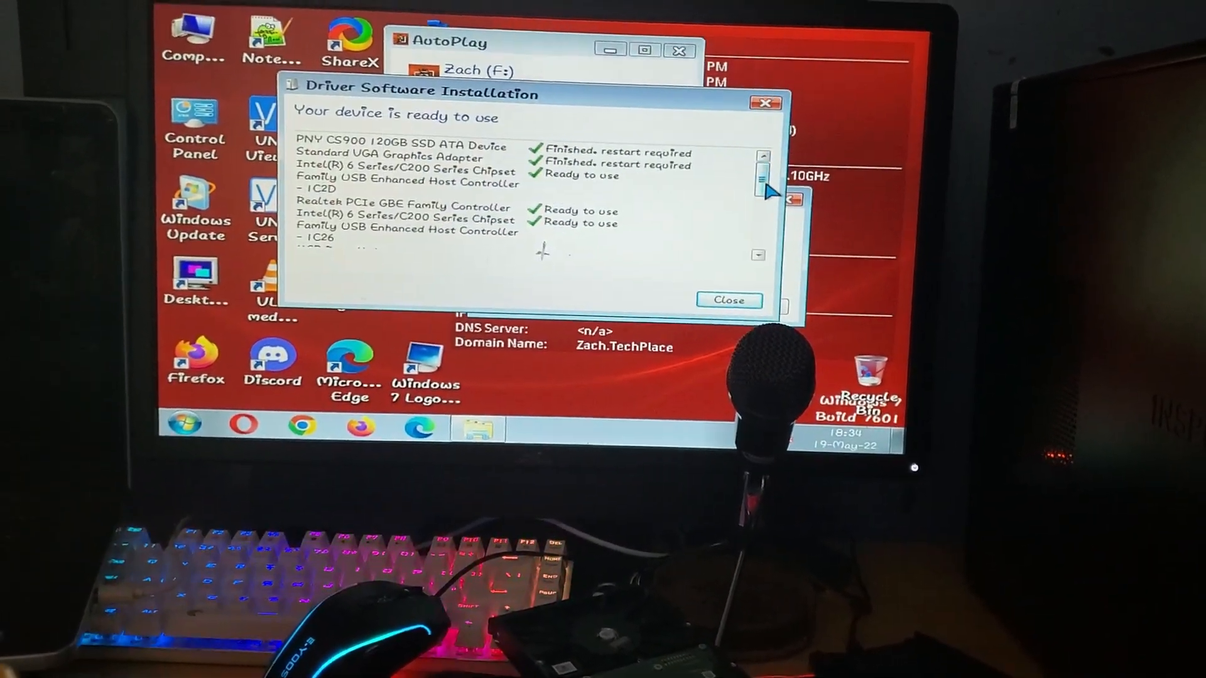
scroll(down, 3)
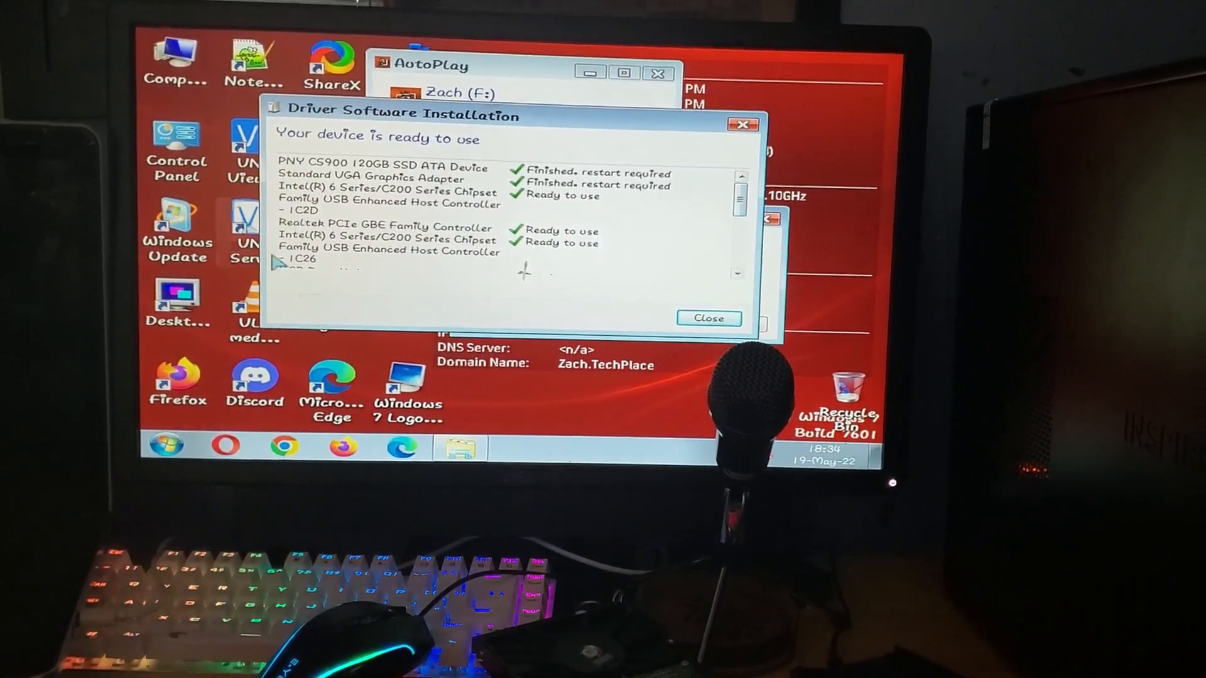
click(707, 318)
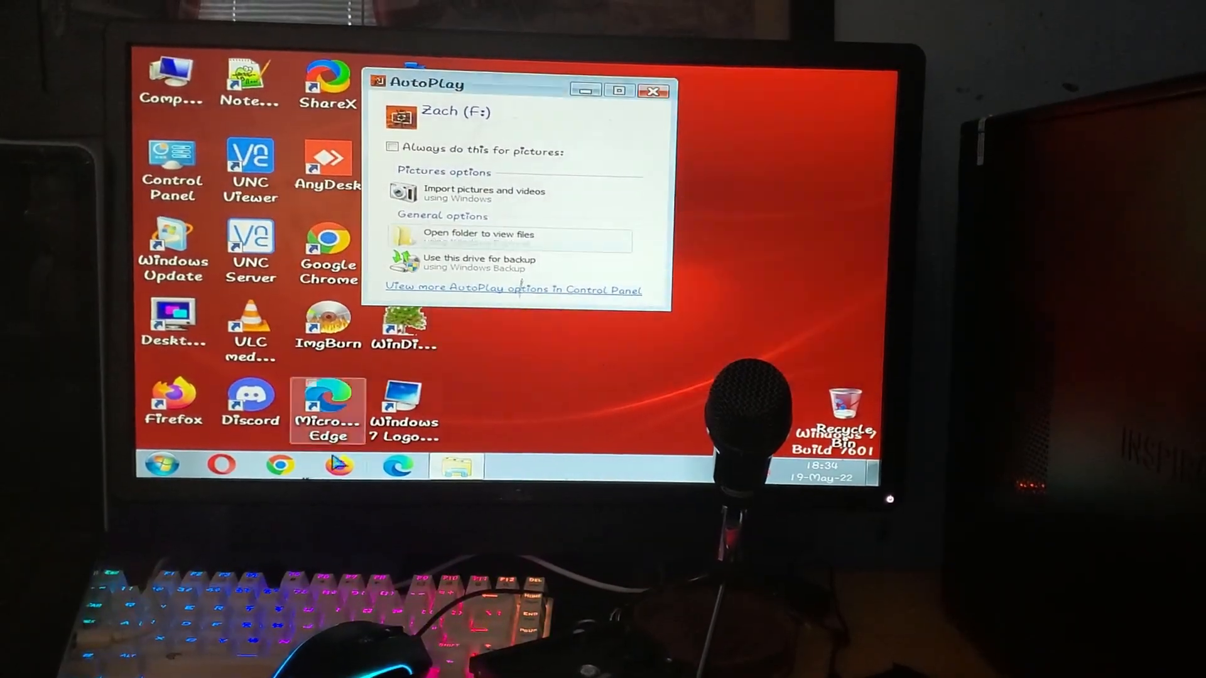